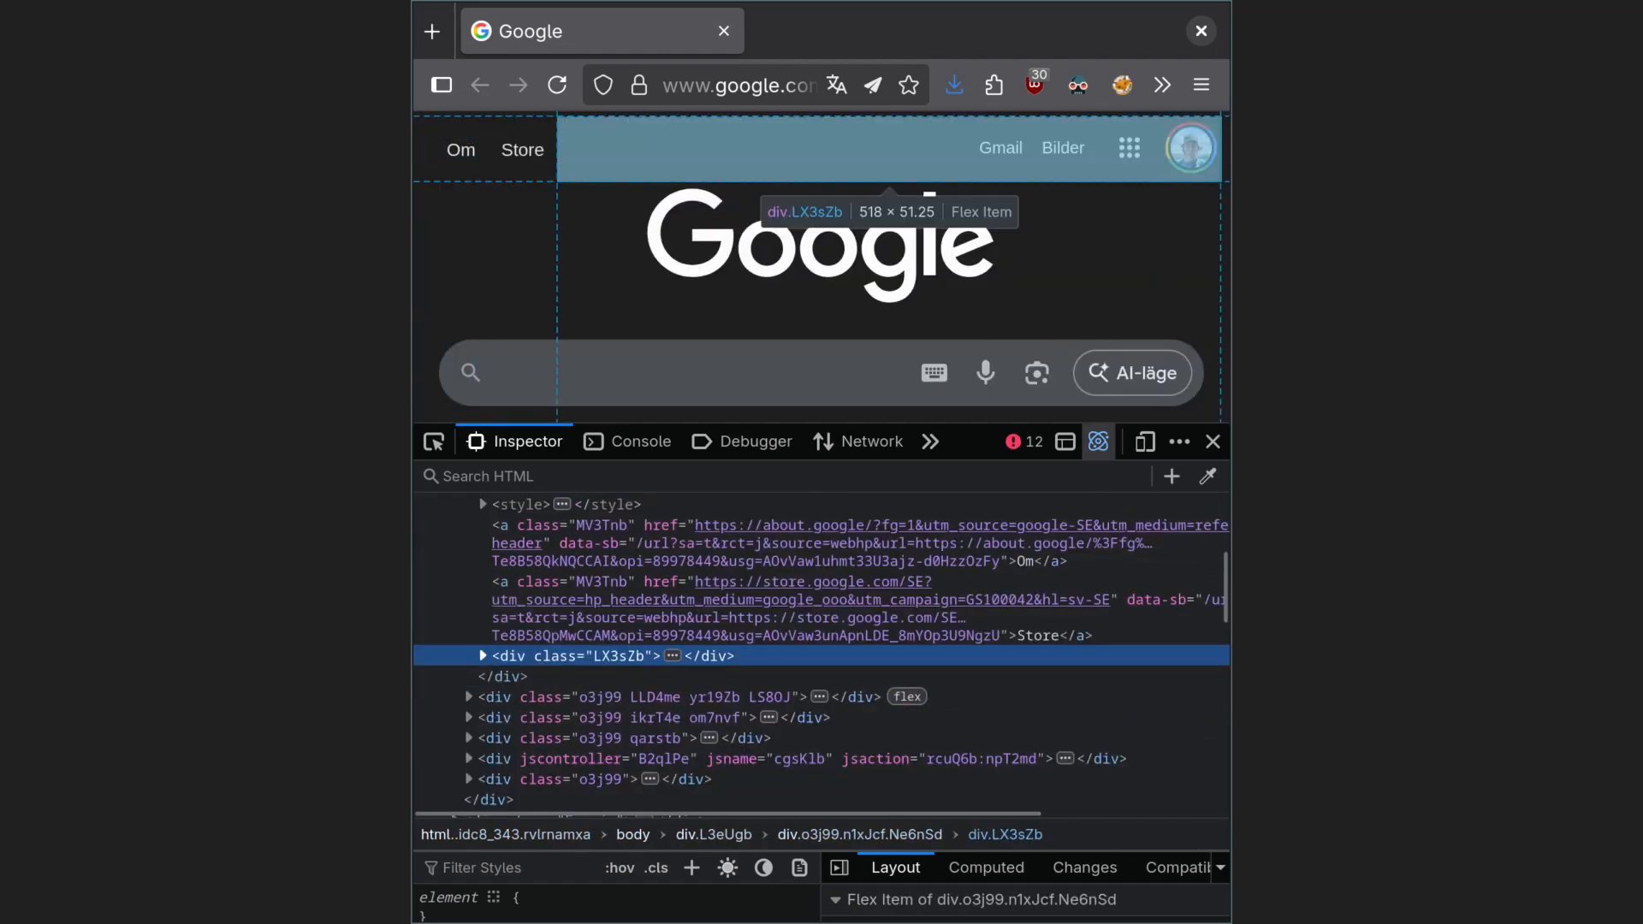
Select the div.LX3sZb header element of google.com in the DevTools Inspector.
click(482, 656)
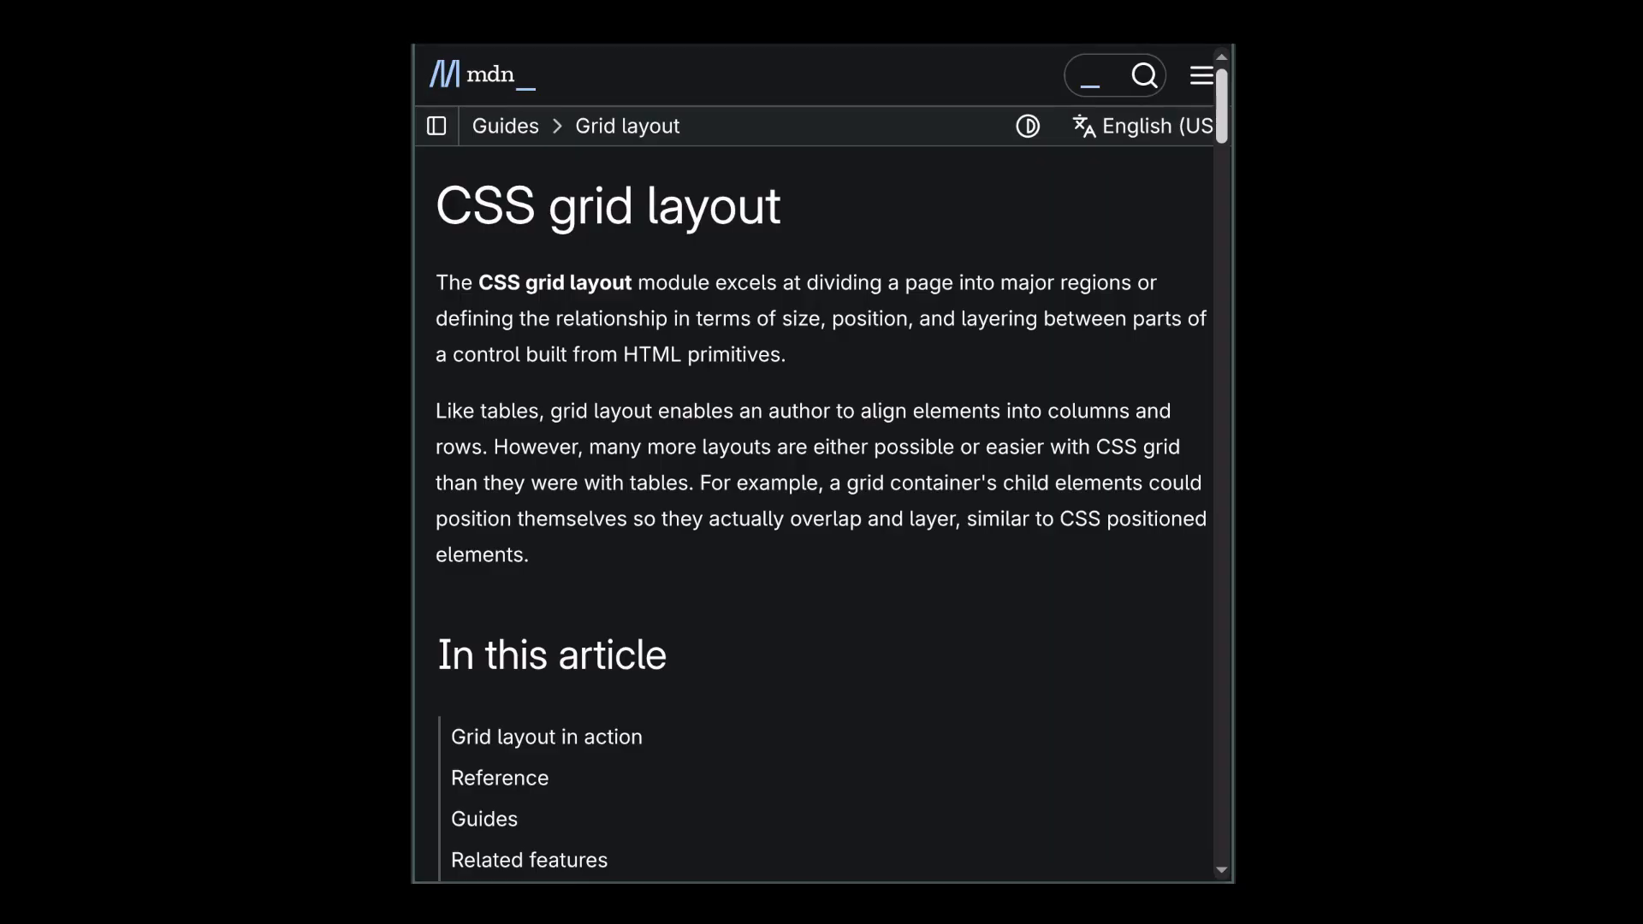
Scroll the MDN CSS grid layout guide down to the six numbered-box placement example.
scroll(down, 3)
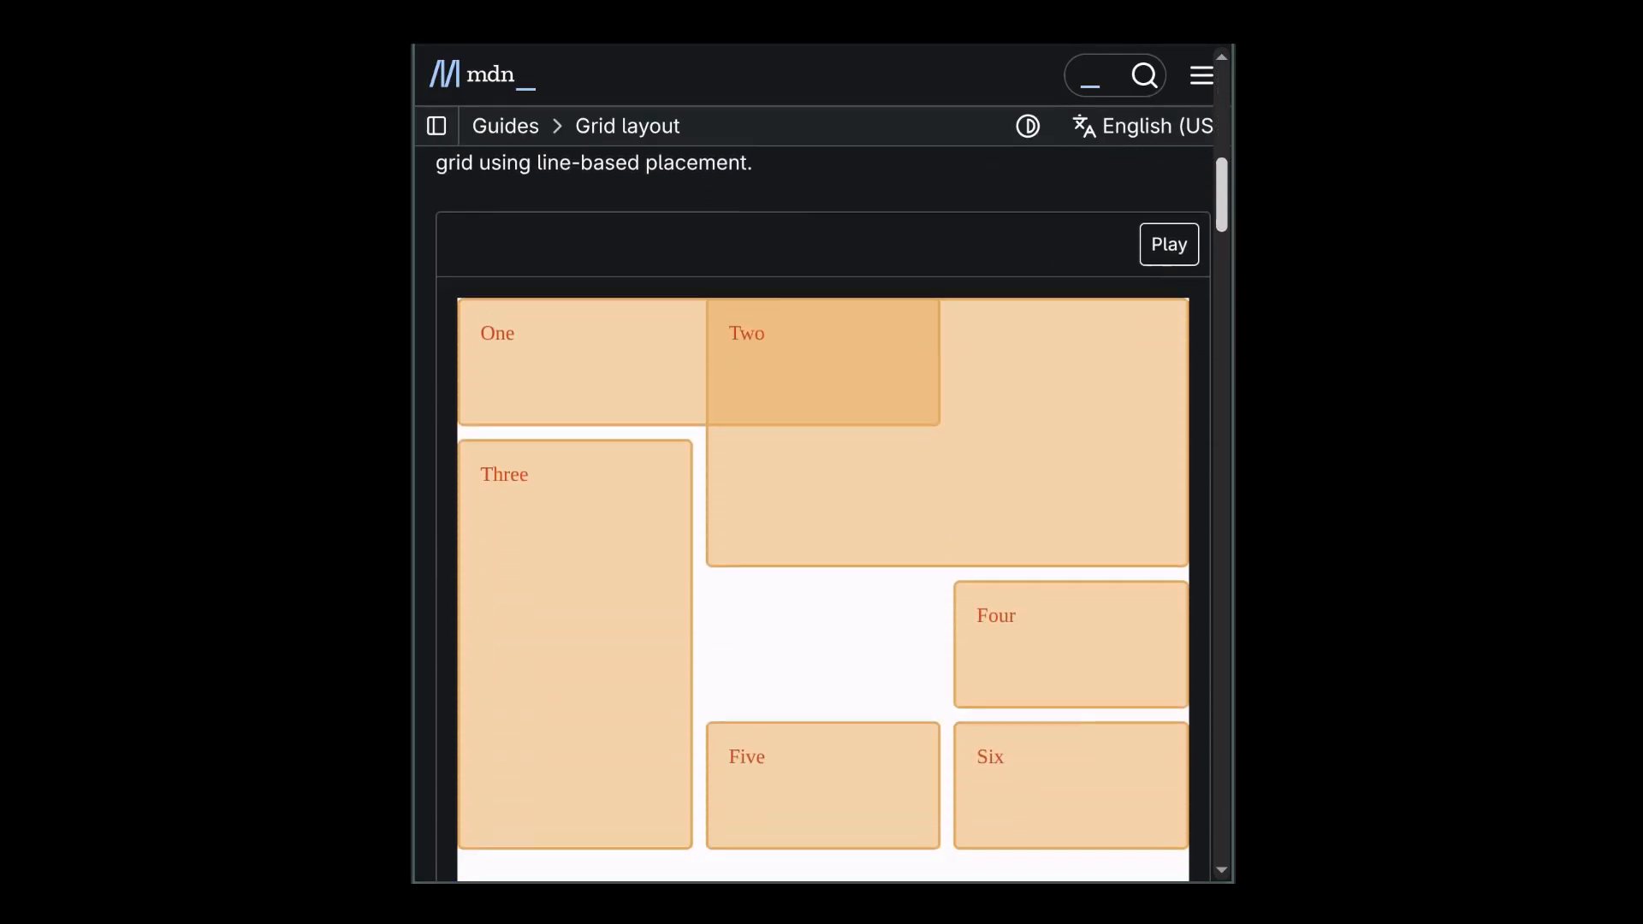
scroll(down, 3)
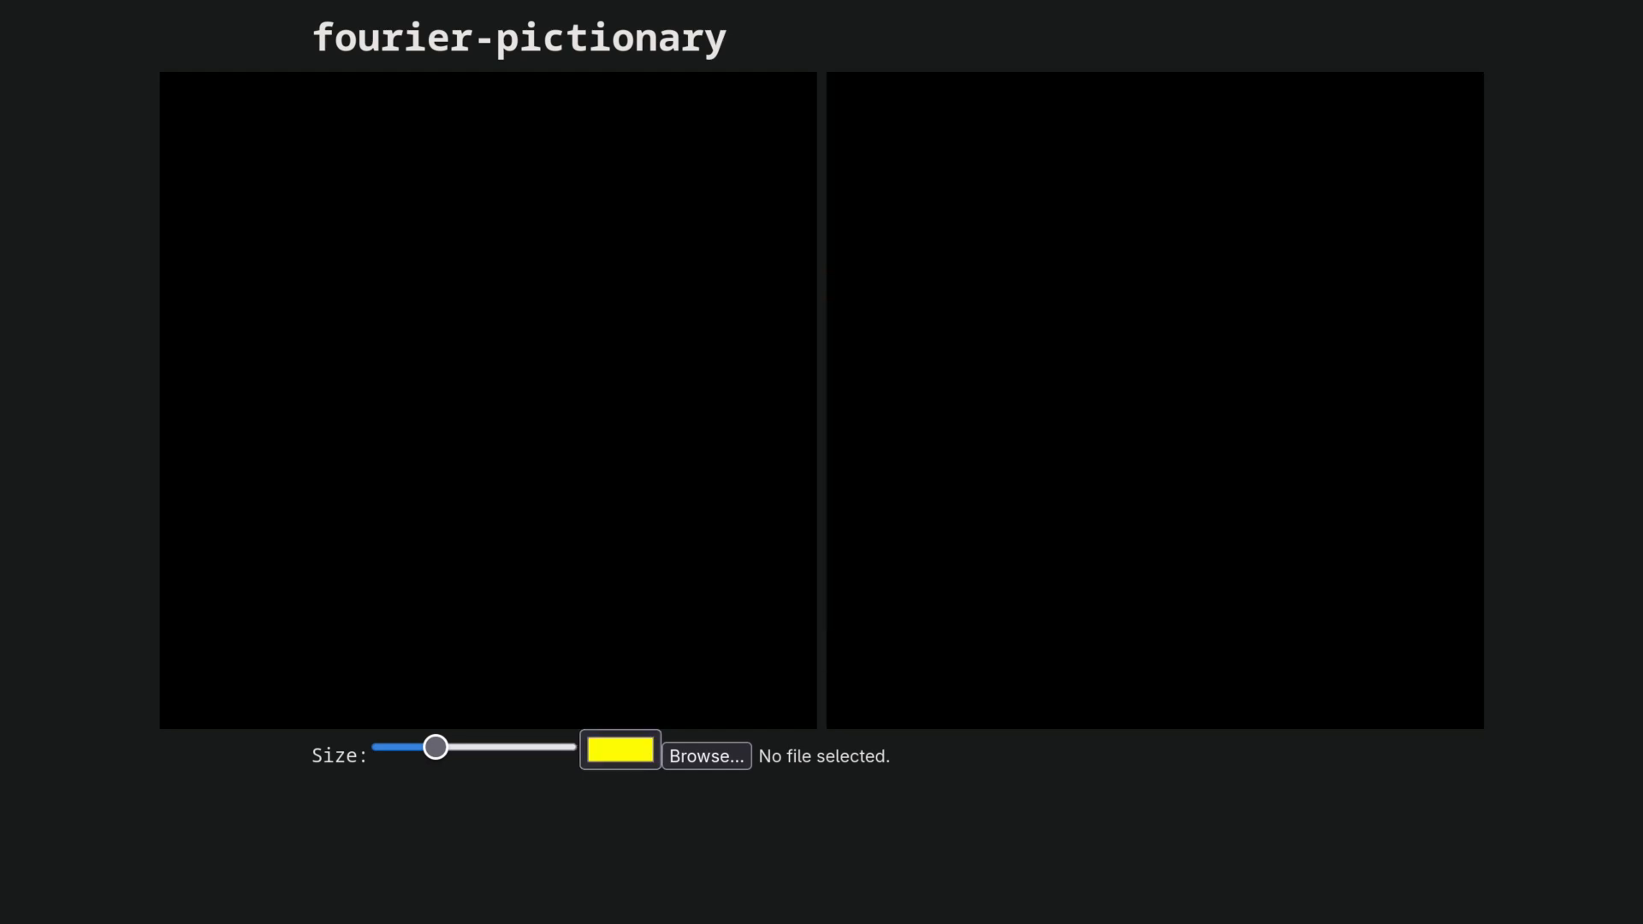
click(503, 394)
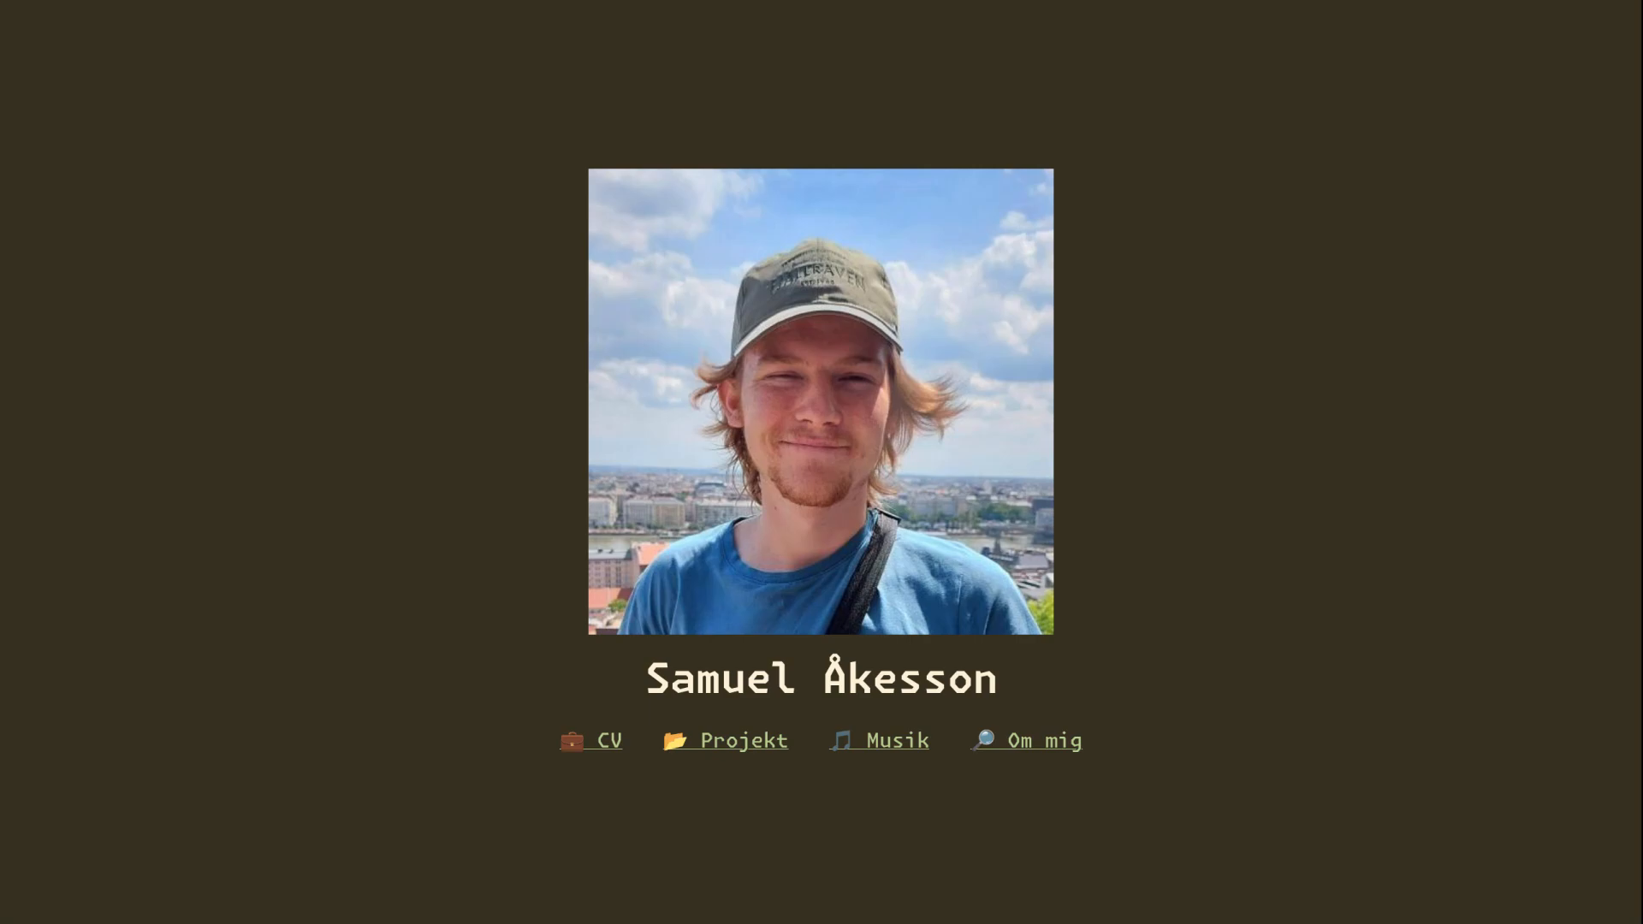
key(ctrl+p)
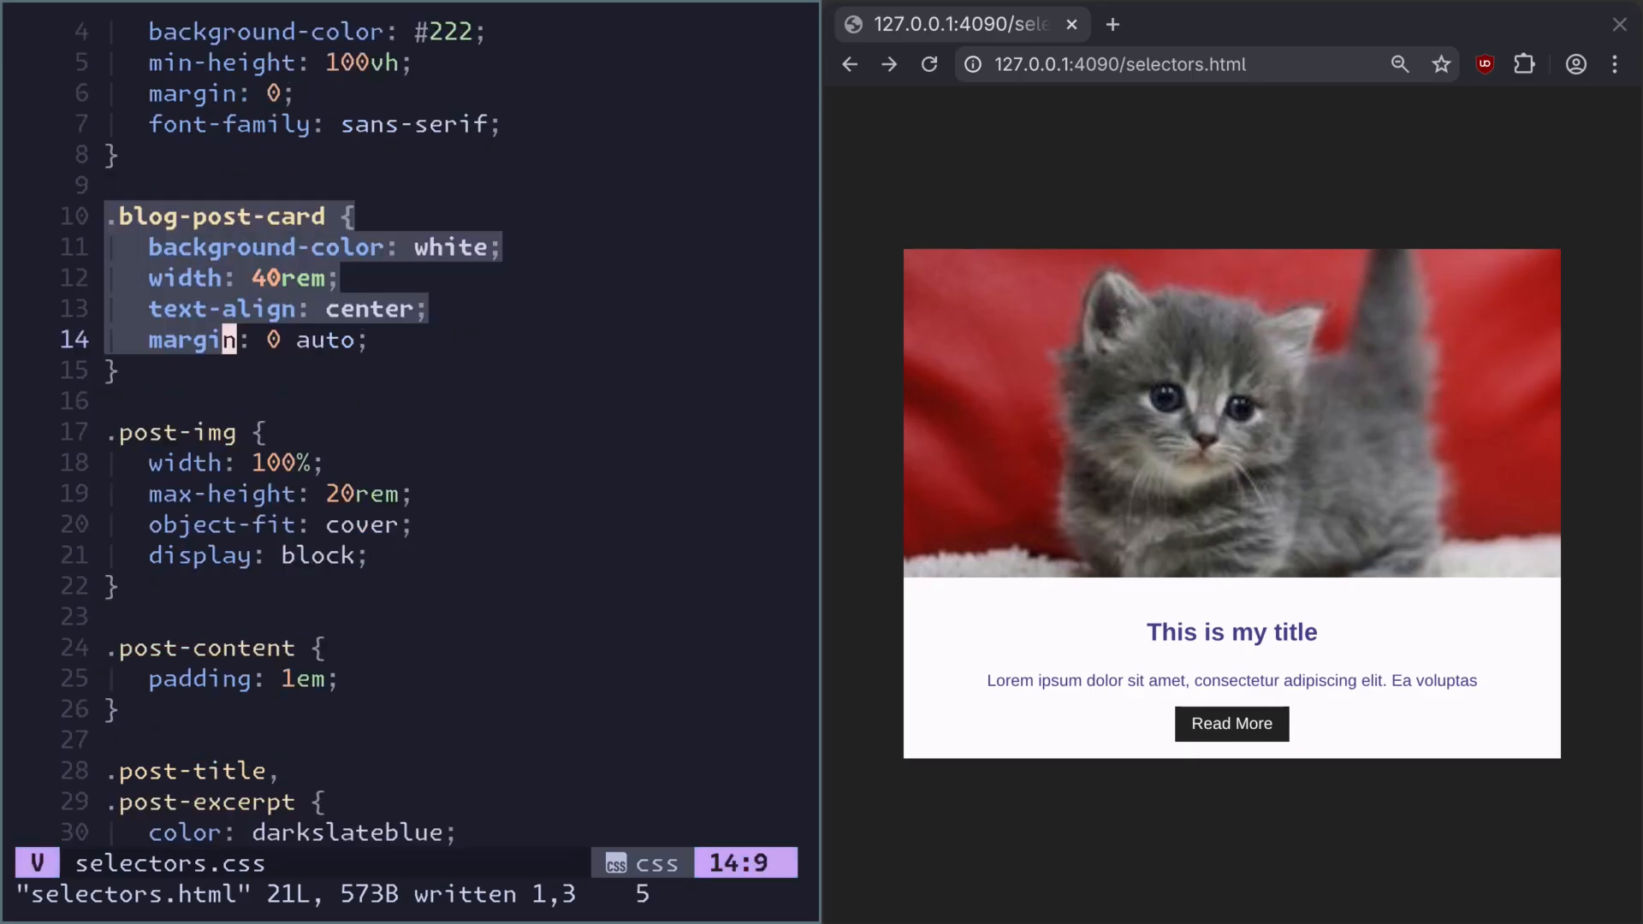
Switch the Neovim buffer from the stylesheet to selectors.html.
click(265, 432)
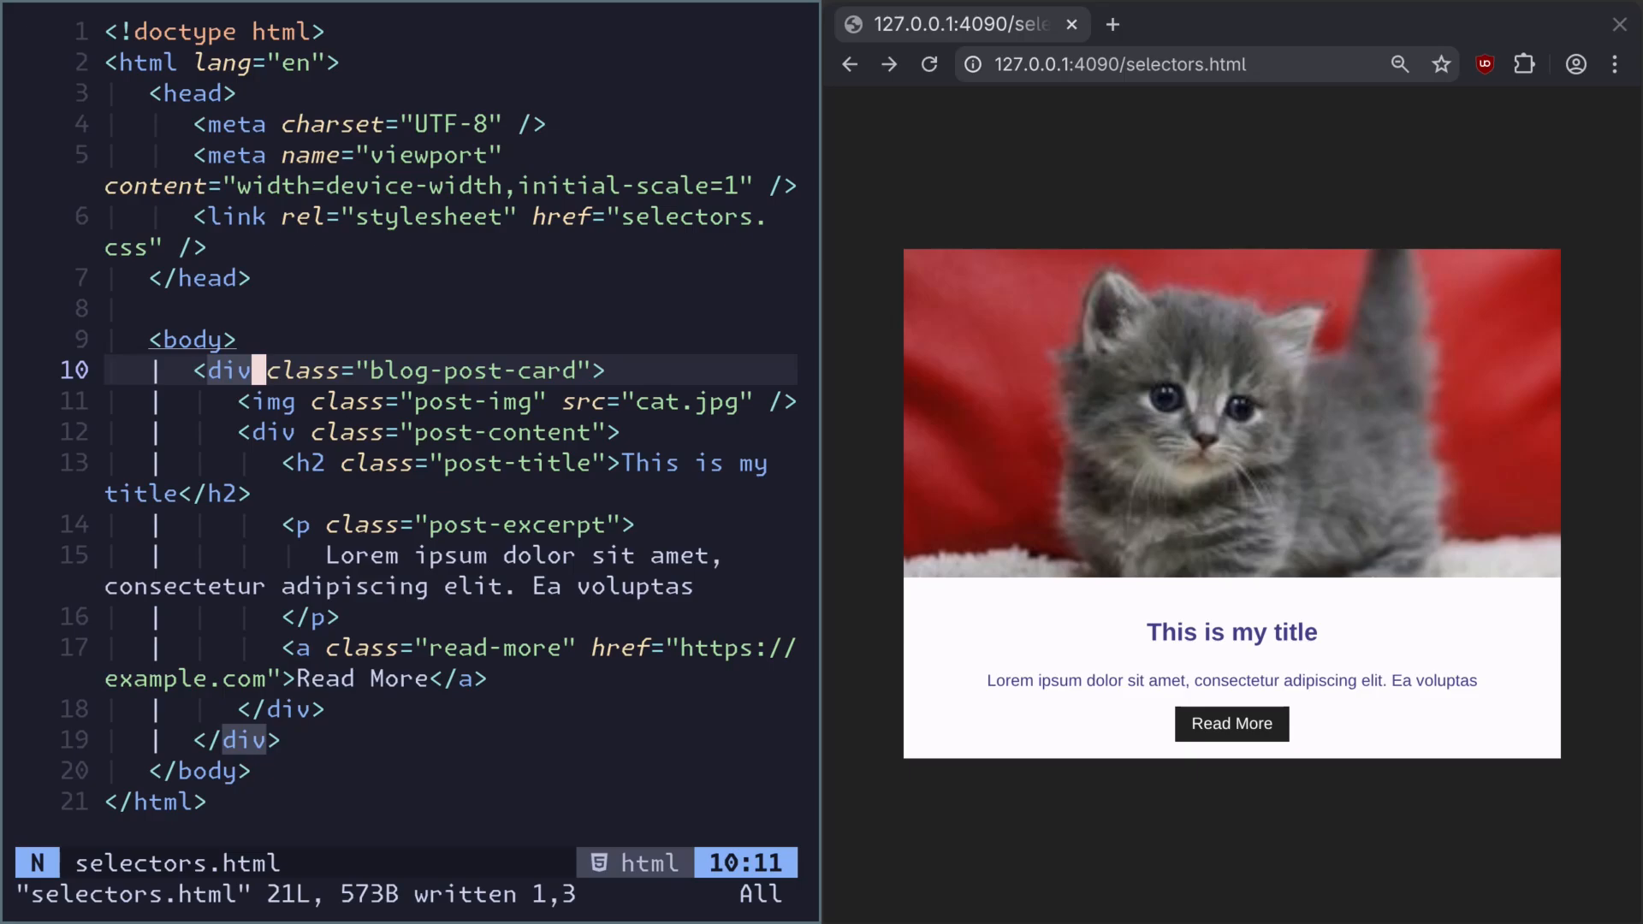
key(v)
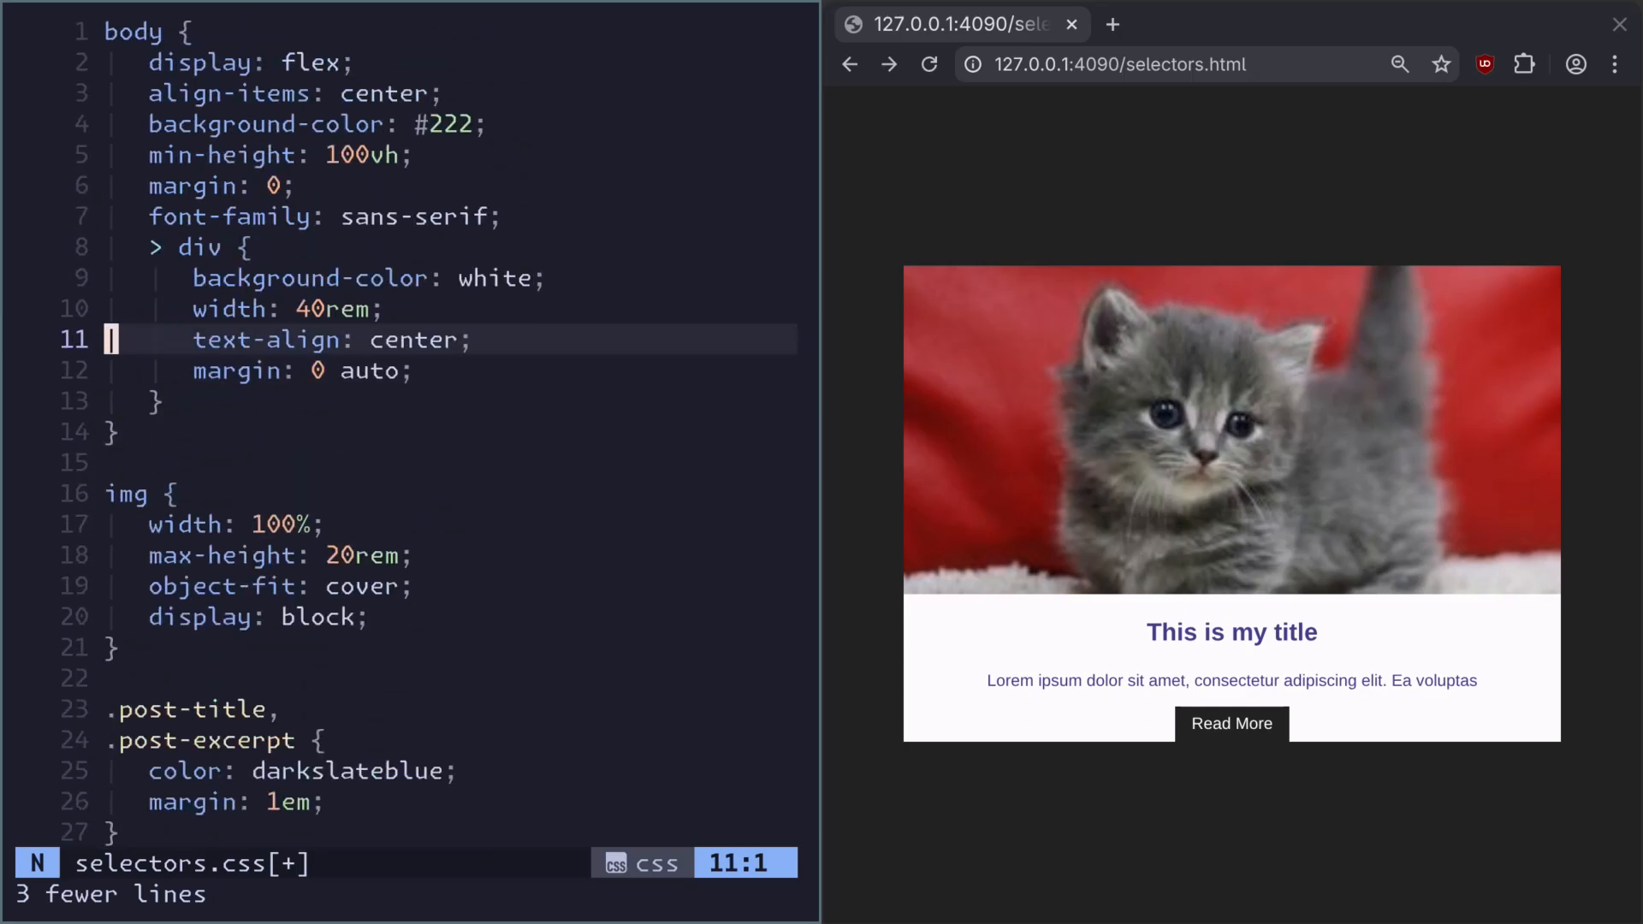
Add 'padding-bottom: 1em;' inside the card's '> div' rule in selectors.css.
text(padding-bottom: 1em,.)
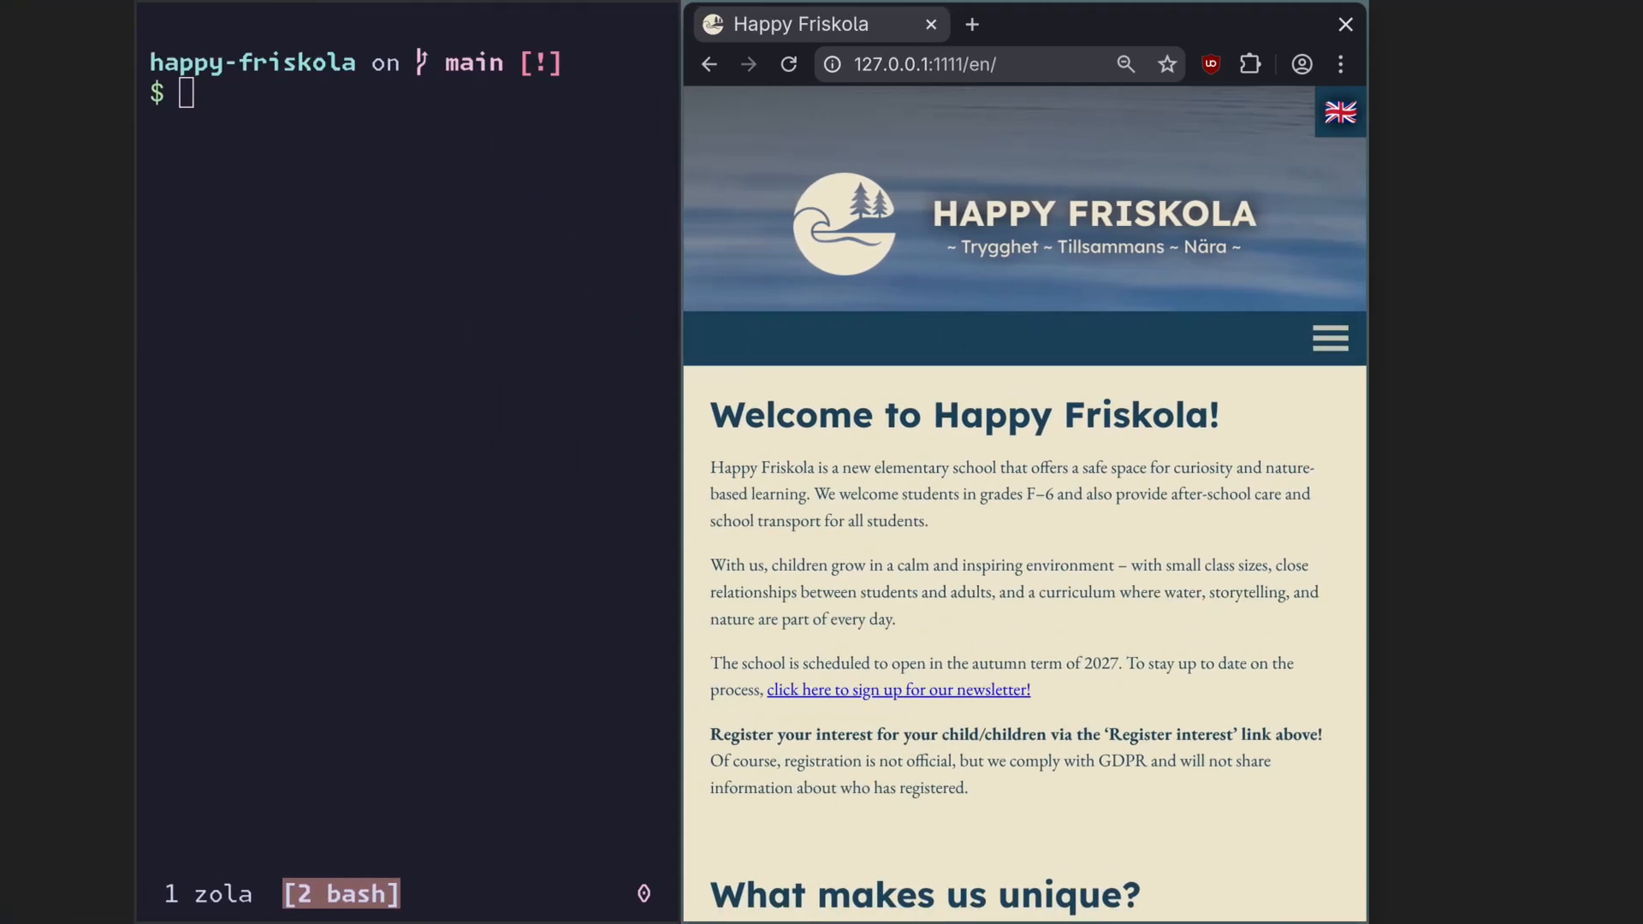
Switch the Happy Friskola site to Deutsch, then scroll through its nested-selector stylesheet.
click(1339, 111)
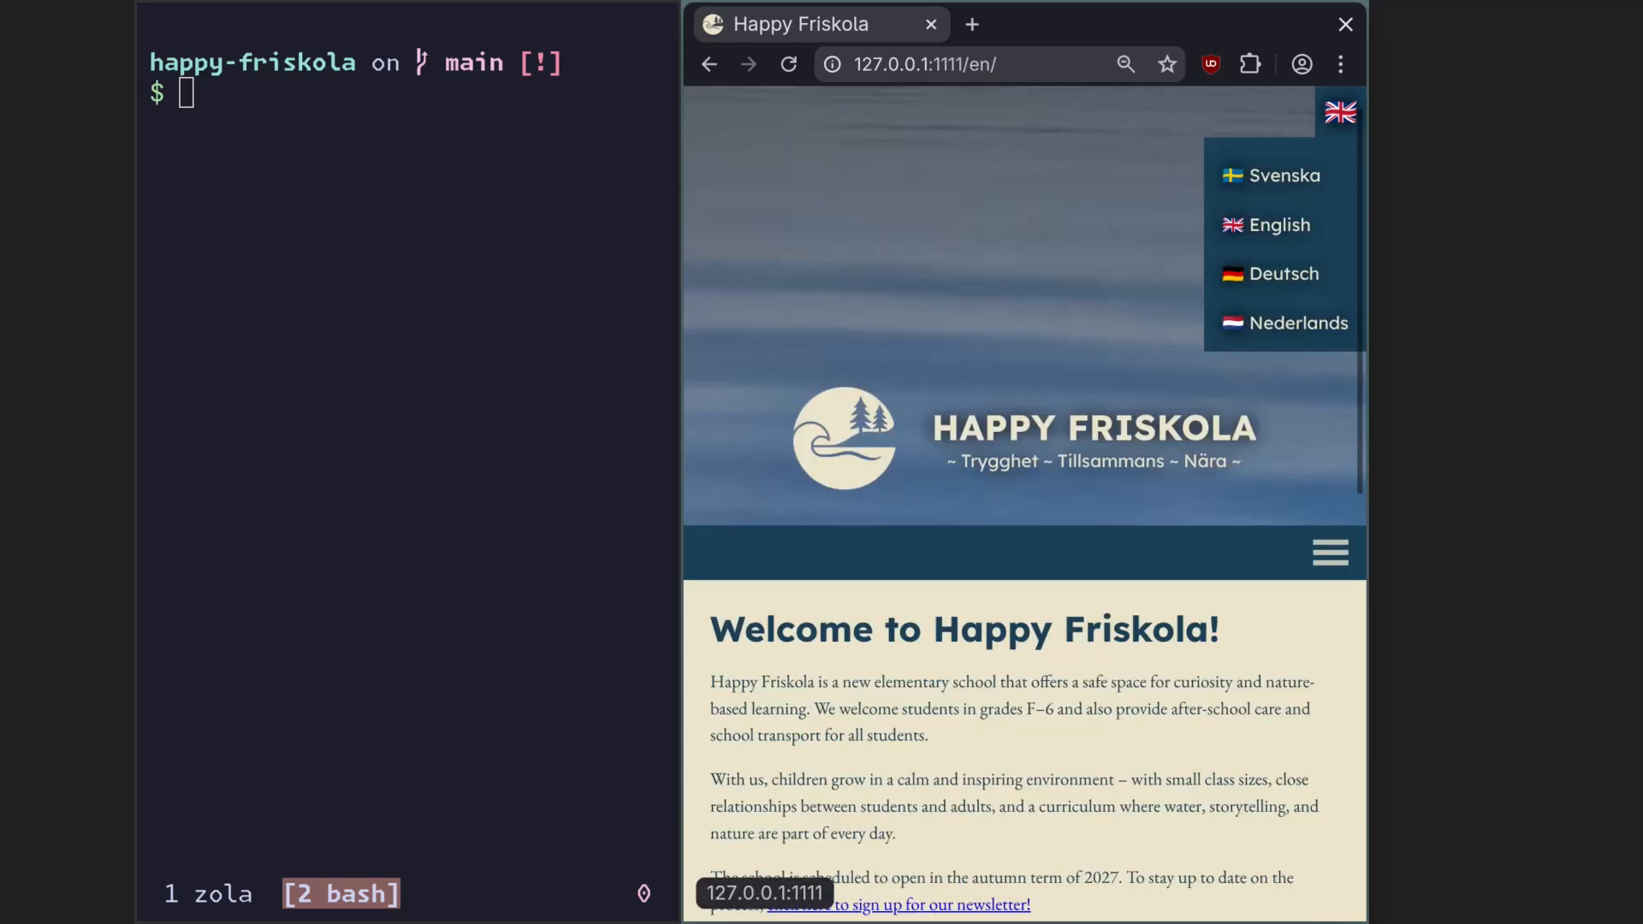
click(1282, 274)
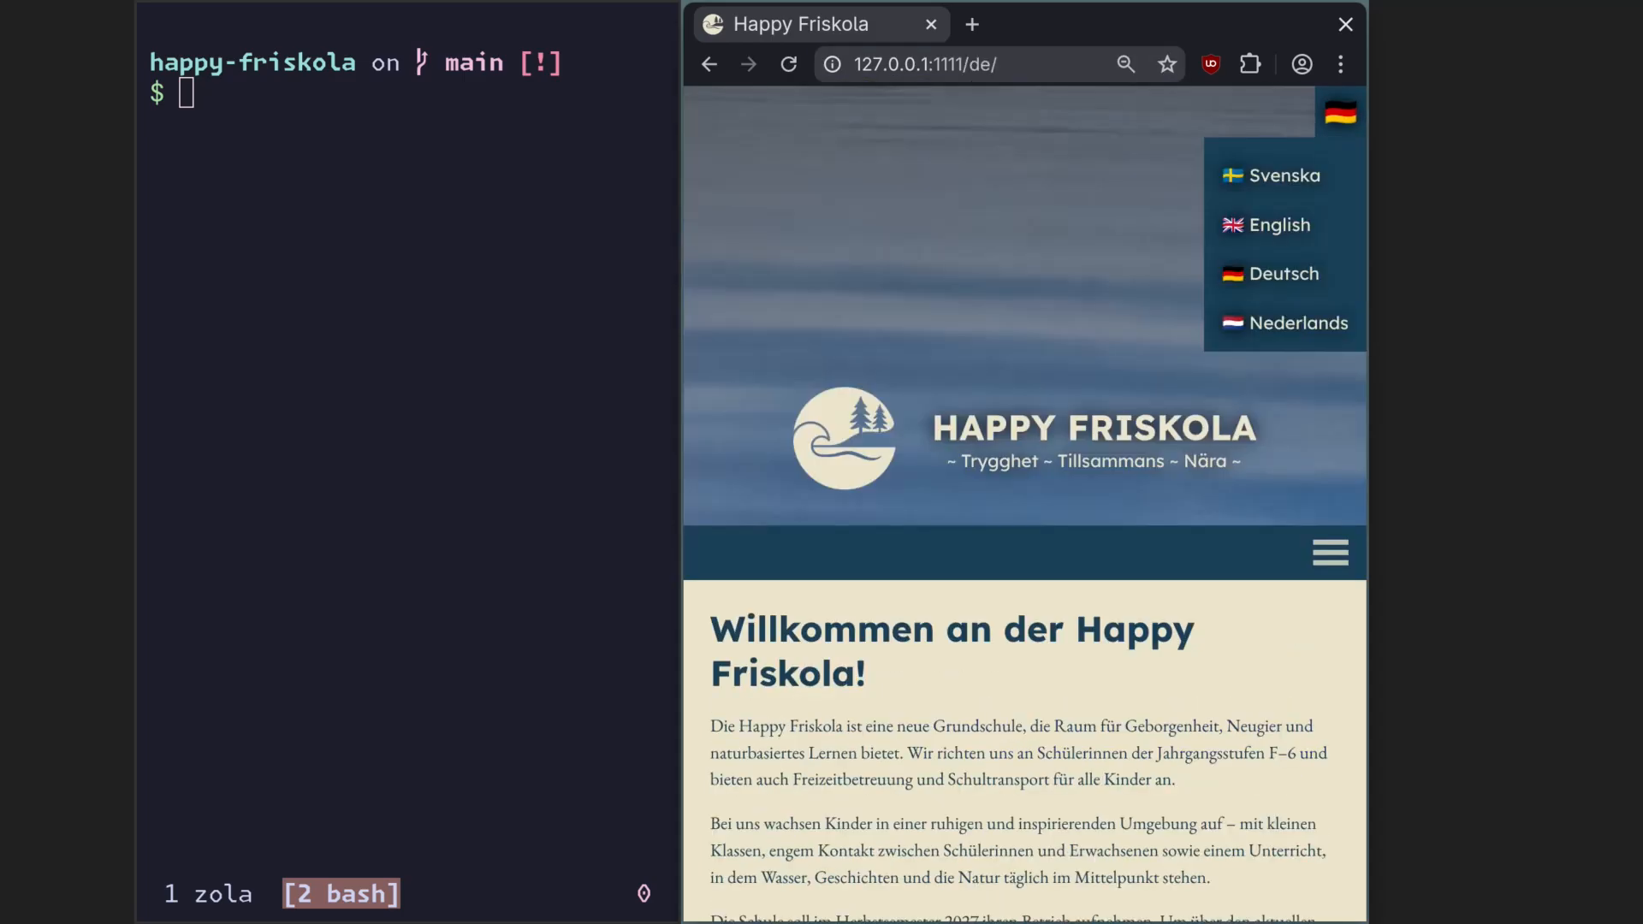
click(1297, 322)
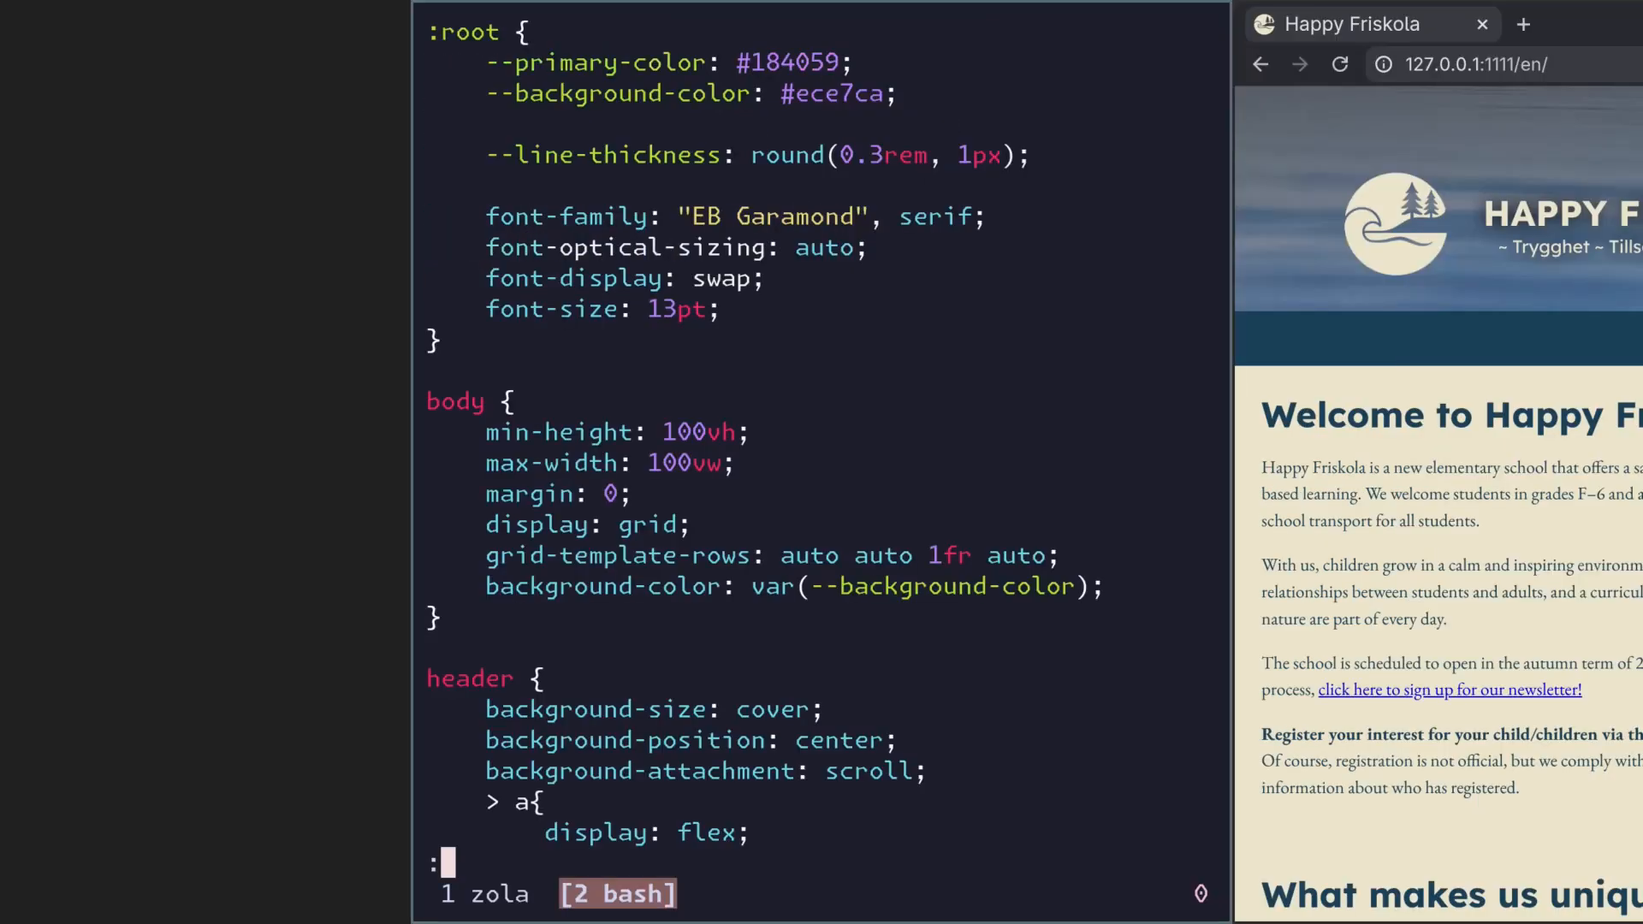
scroll(down, 3)
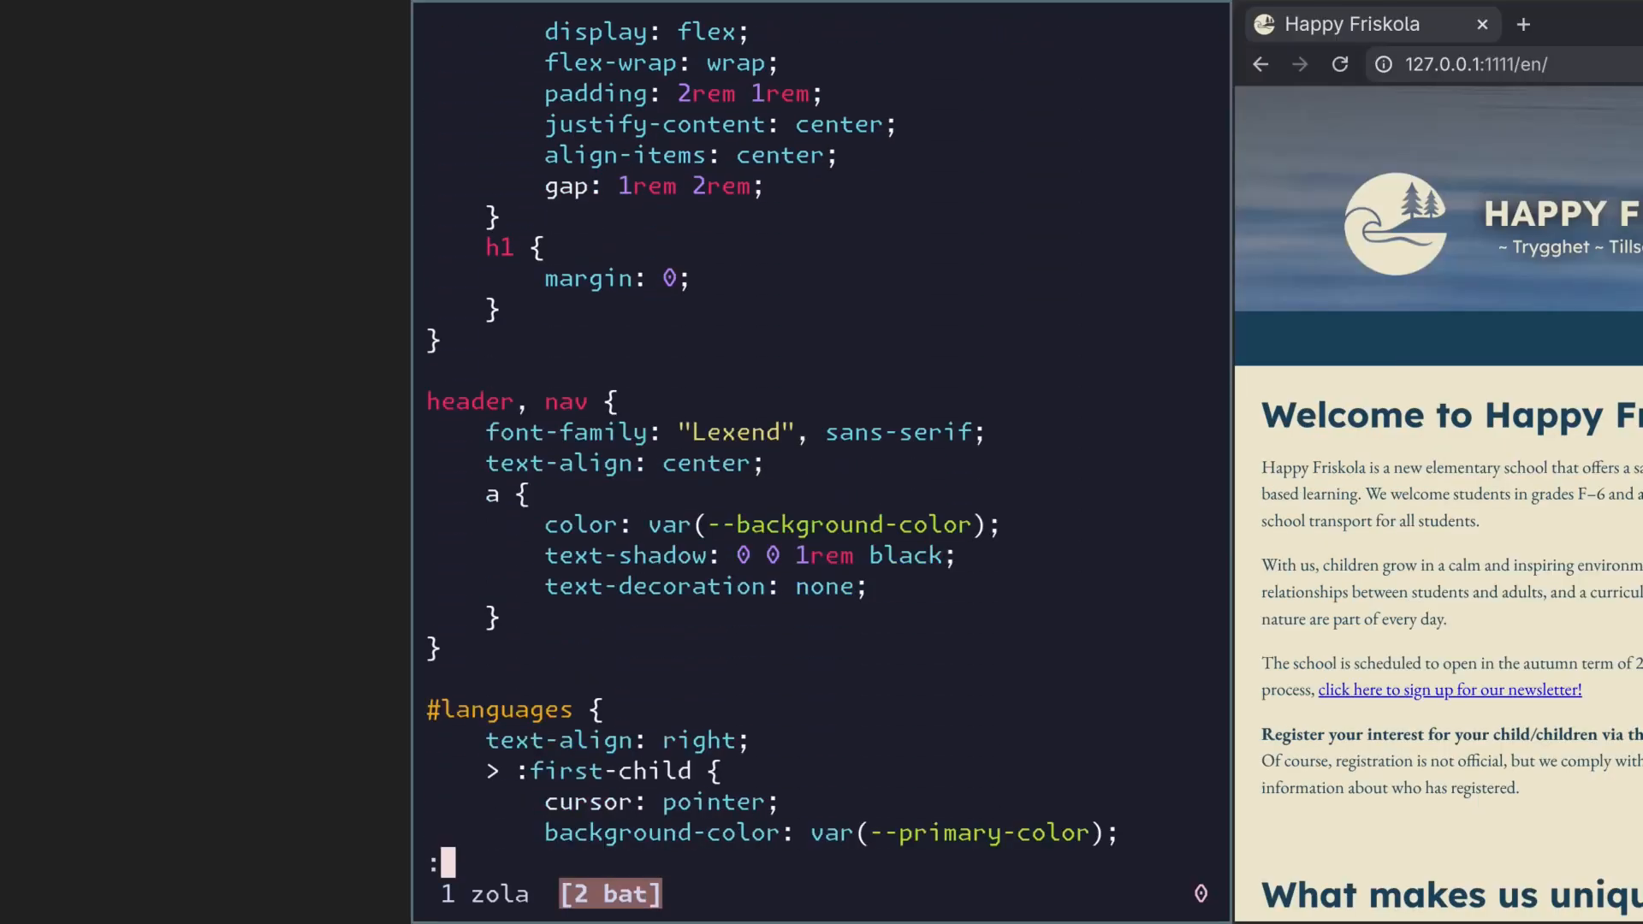